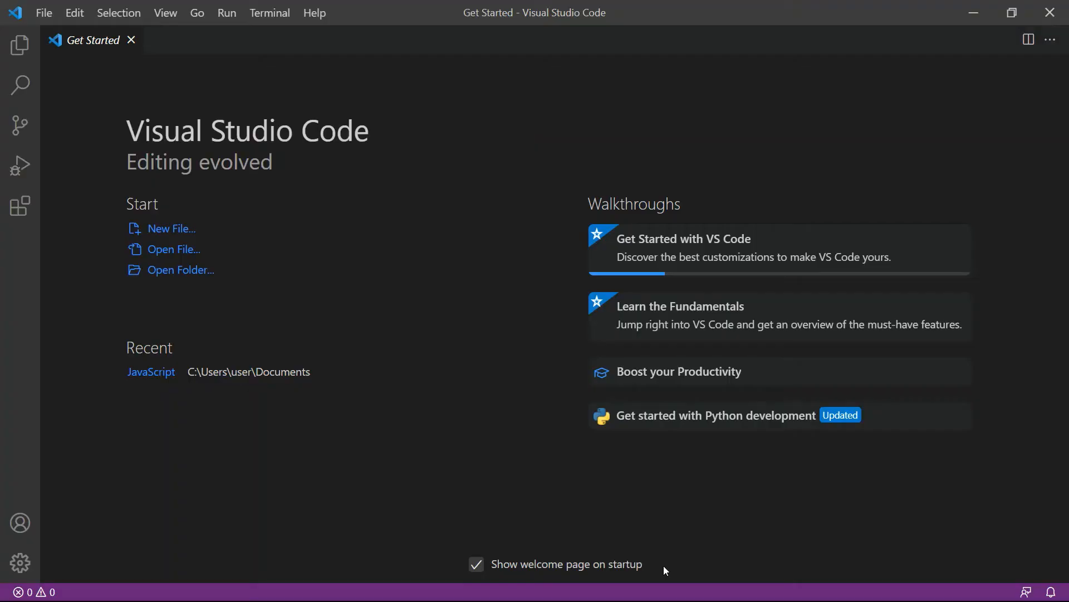
pyautogui.moveTo(364, 281)
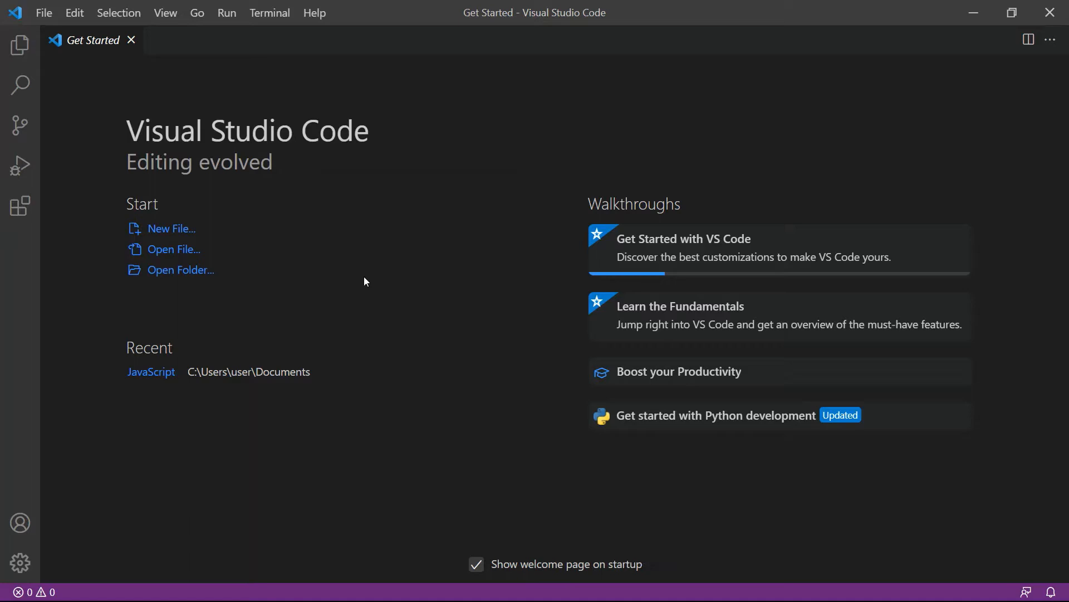
# Step: Navigate from the PDF.co dashboard's API menu to the View your API Key page
pyautogui.click(43, 13)
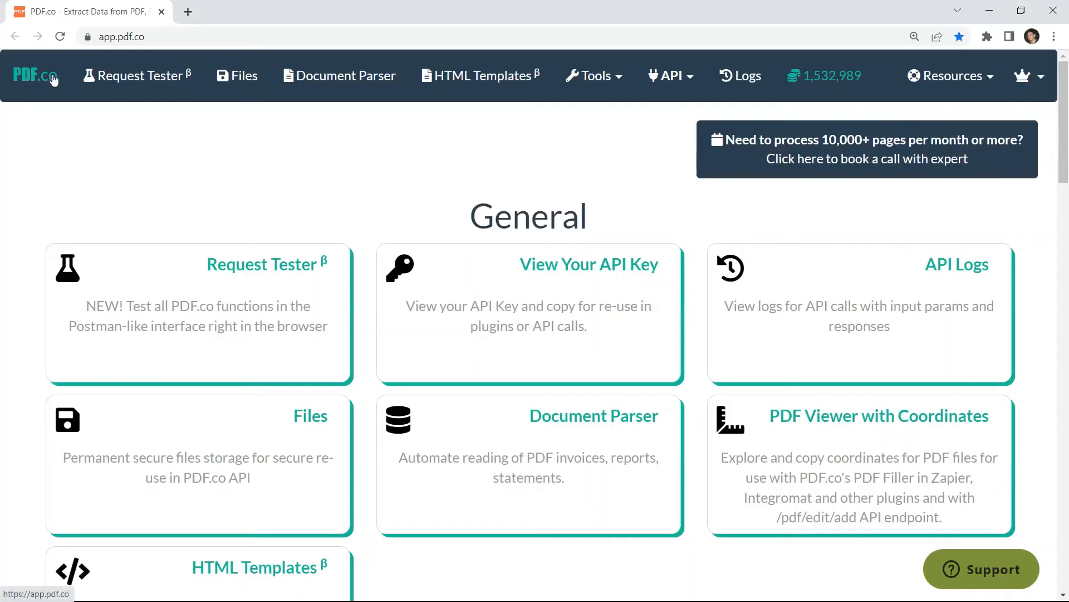
pyautogui.click(668, 76)
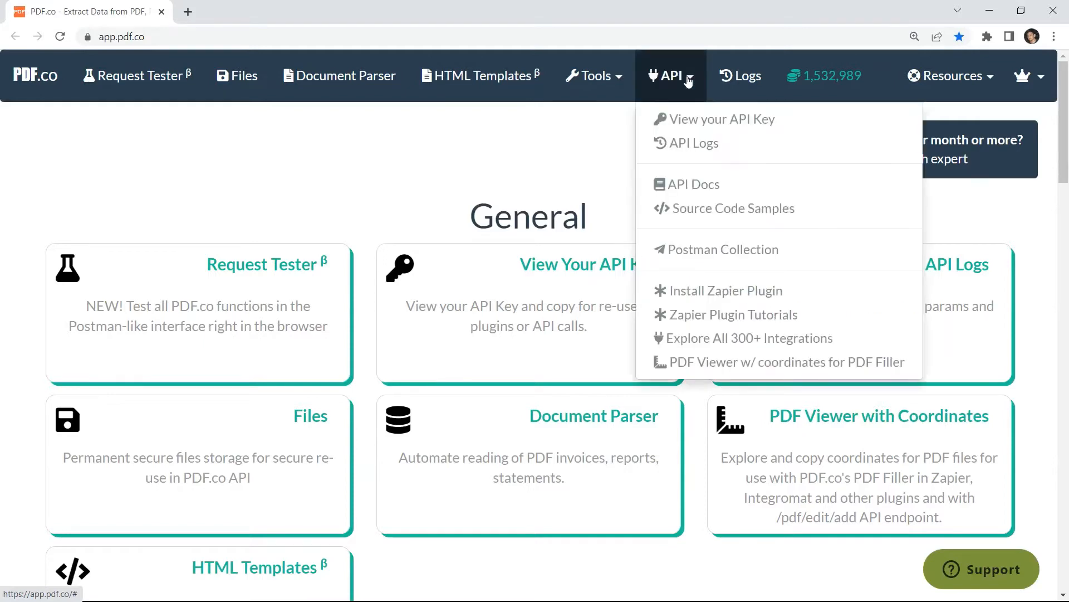
pyautogui.click(722, 119)
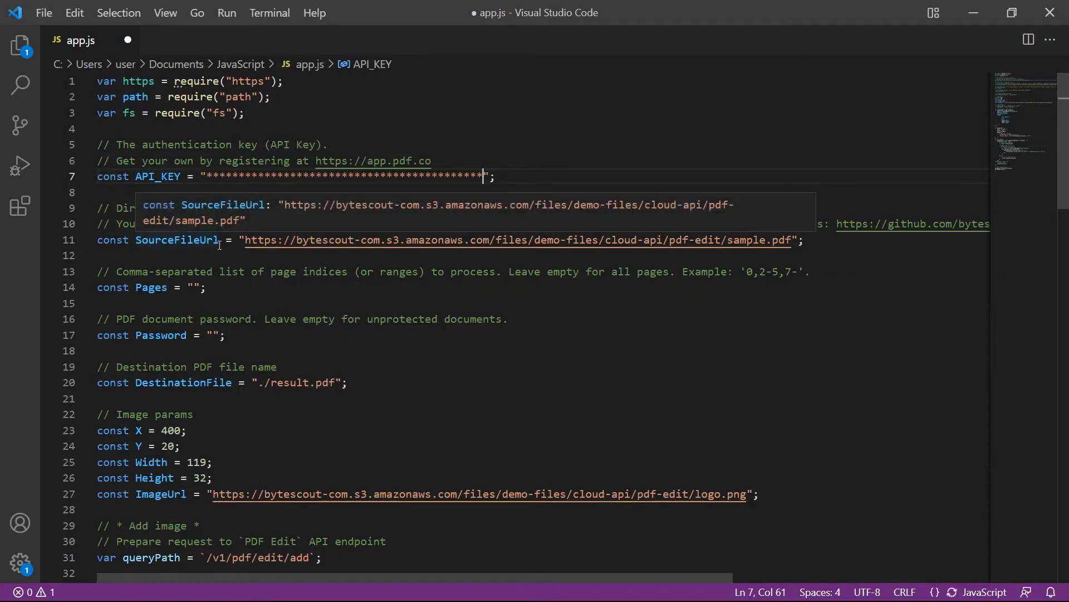
pyautogui.moveTo(78, 382)
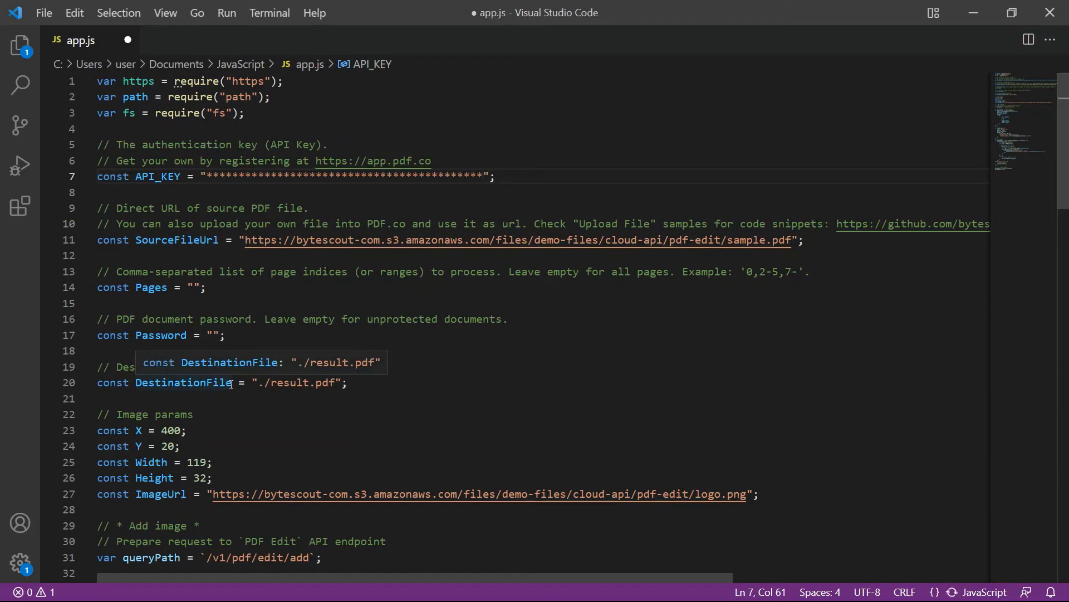
pyautogui.moveTo(157, 415)
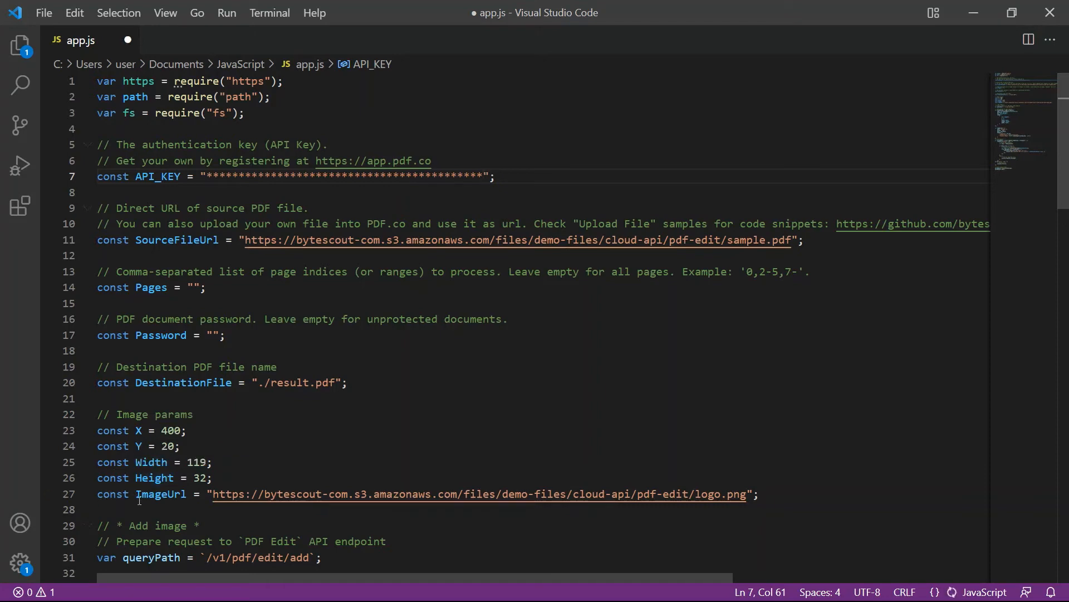
# Step: Review app.js settings for sample PDF source, result.pdf output and logo image placement
pyautogui.click(483, 176)
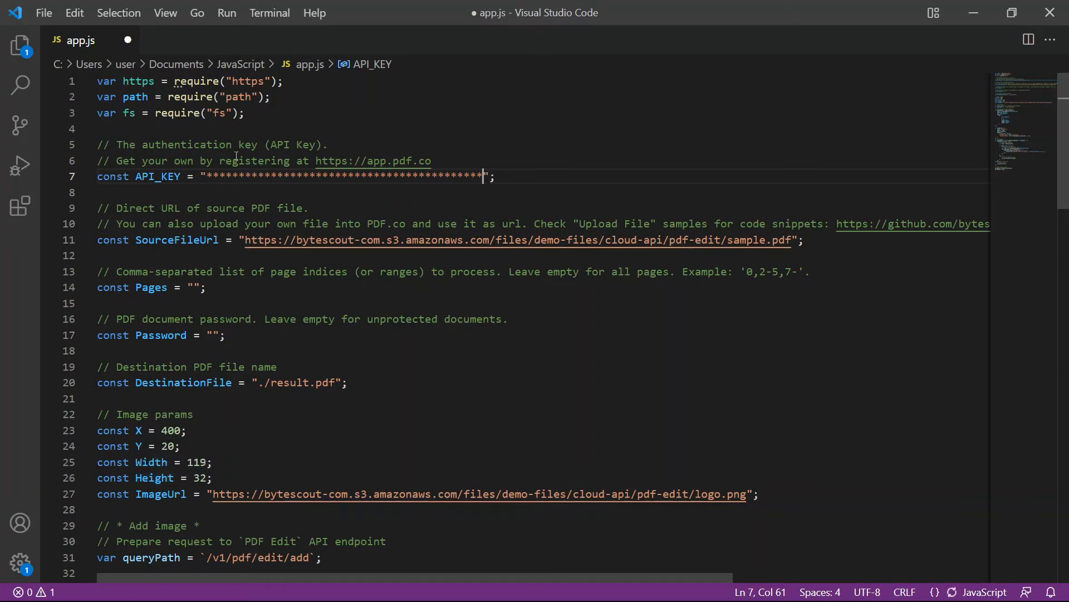
pyautogui.click(269, 12)
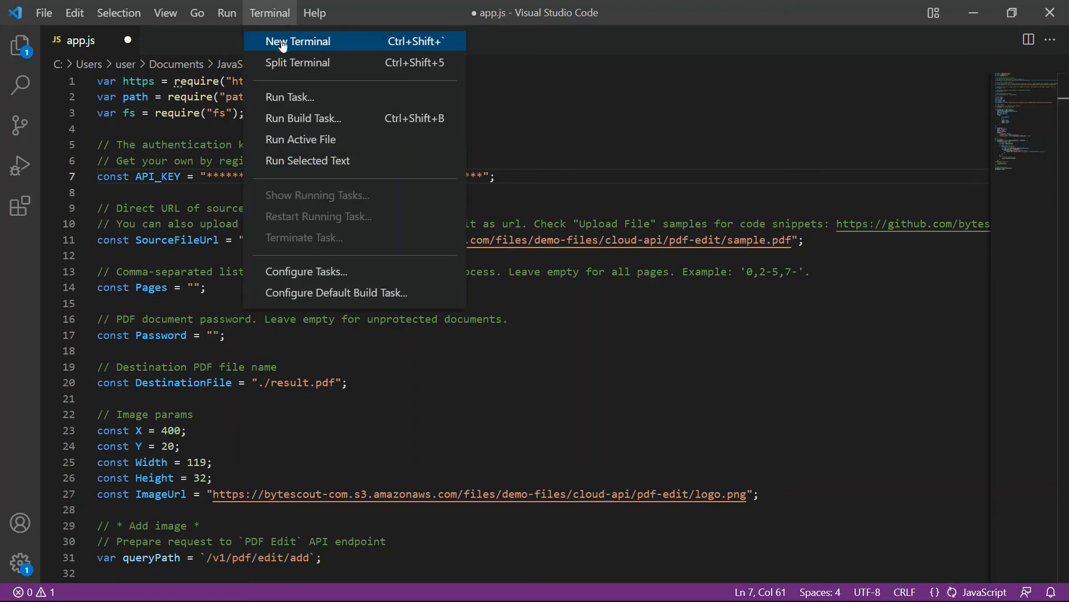
# Step: Run node app.js in a new terminal so it saves the generated PDF to result.pdf
pyautogui.click(297, 41)
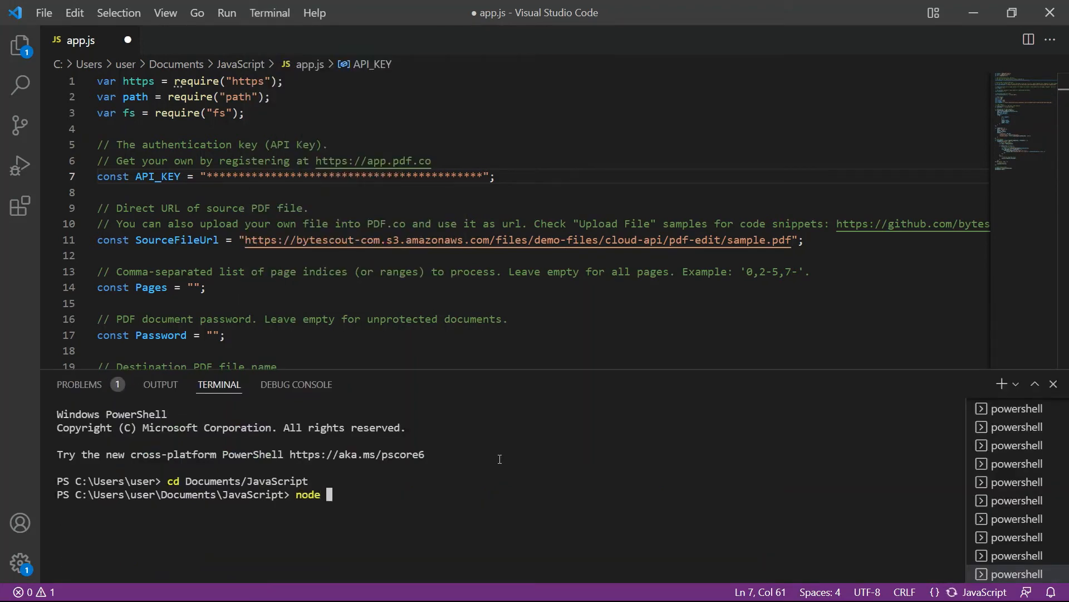
pyautogui.write('app.js')
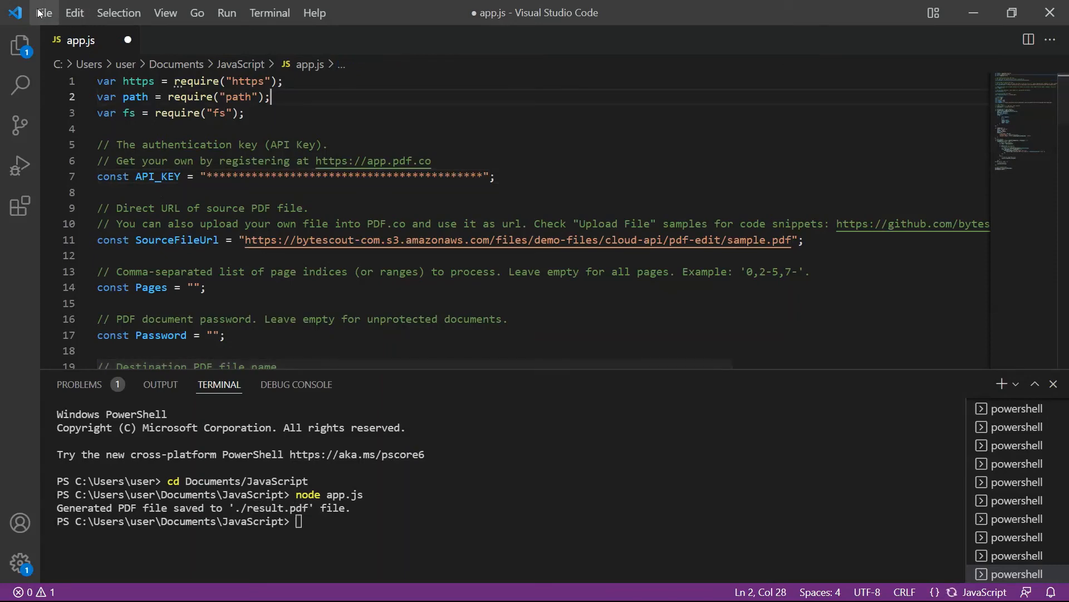
pyautogui.moveTo(68, 119)
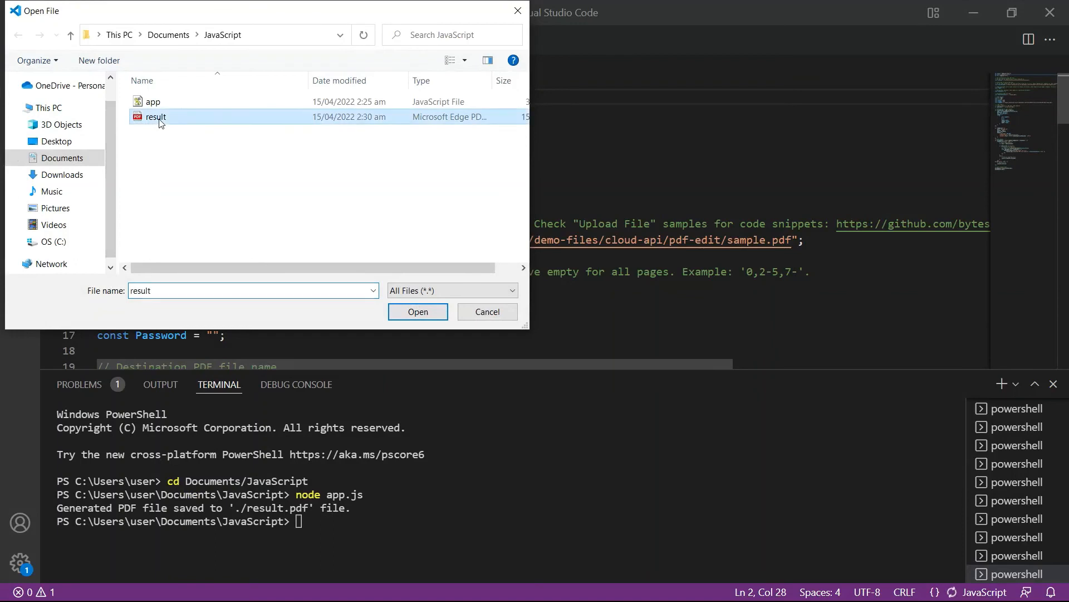
# Step: View result.pdf in Microsoft Edge, an invoice with the ByteScout logo at top right
pyautogui.click(418, 312)
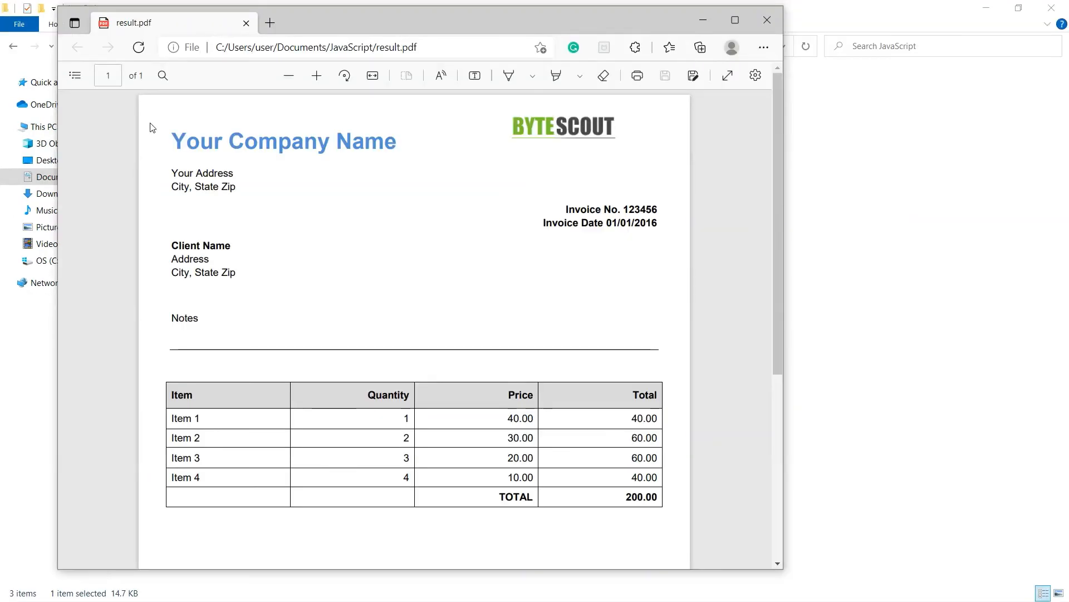
pyautogui.moveTo(513, 133)
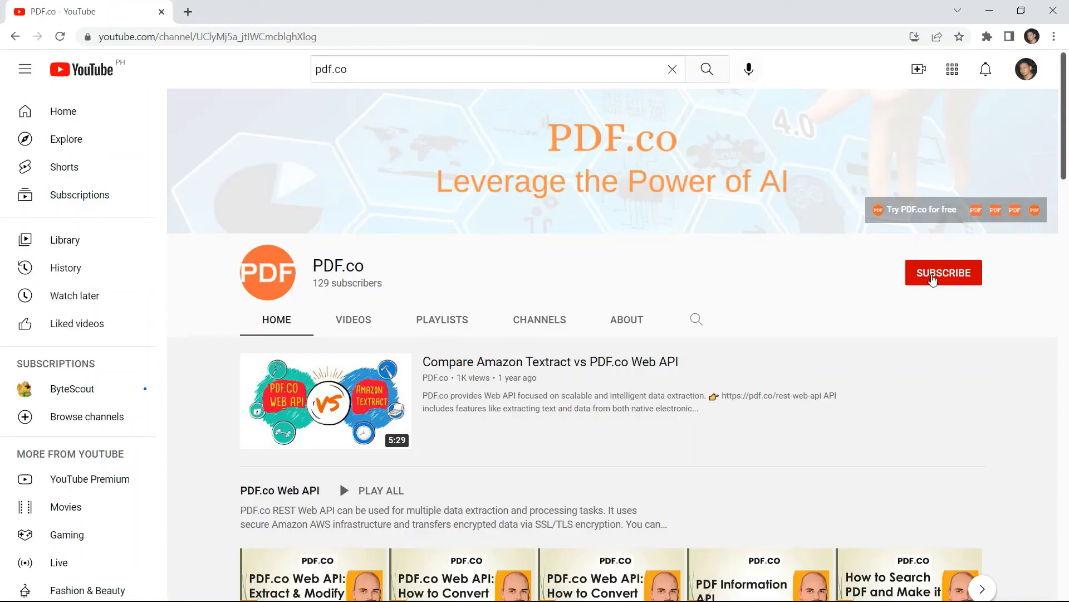
# Step: Subscribe to the PDF.co YouTube channel and show its notification choices
pyautogui.click(943, 272)
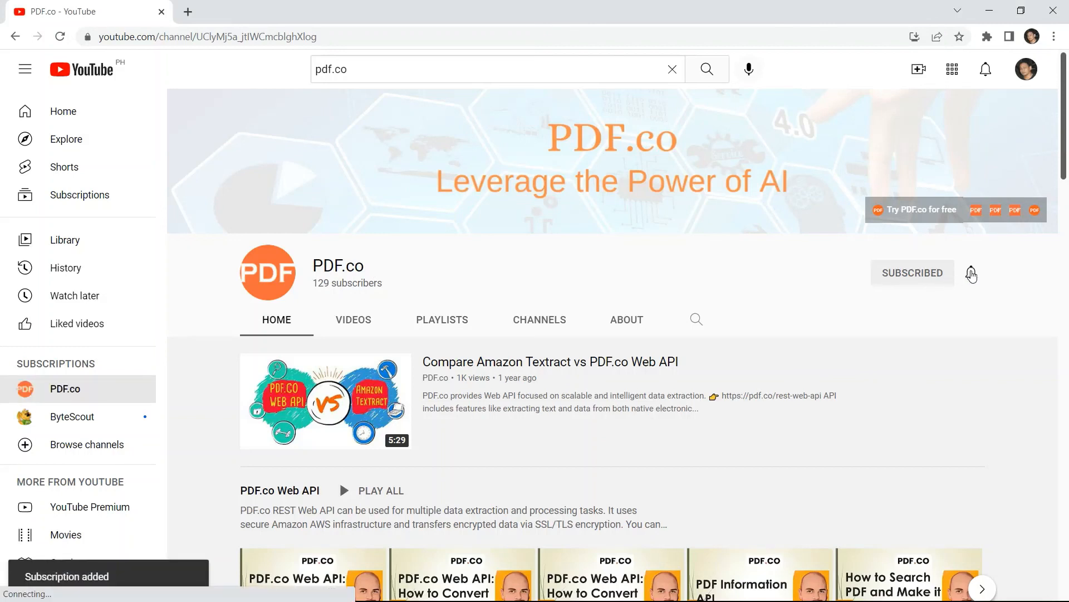
pyautogui.click(971, 274)
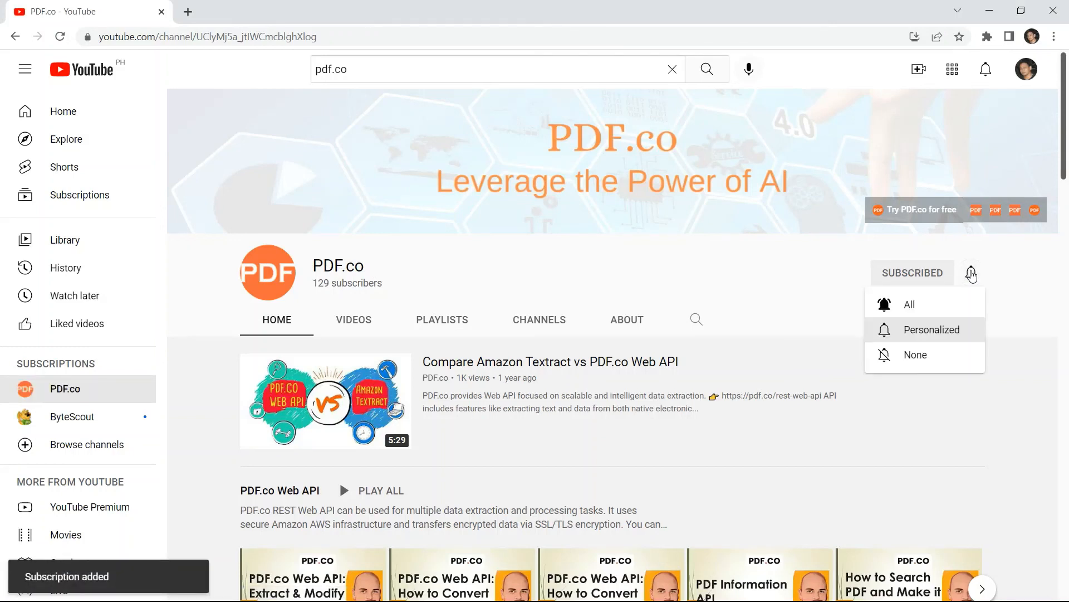